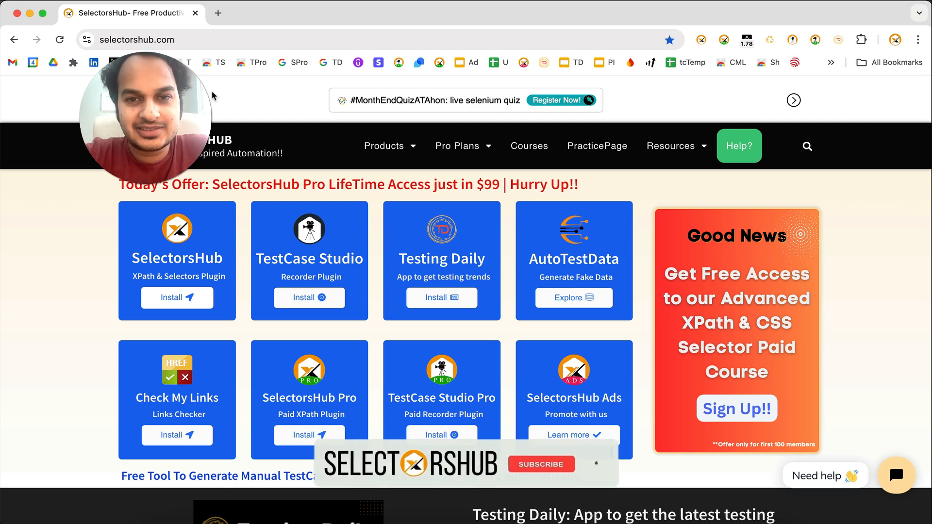
Open the Check My Links product page and reveal its Chrome, Edge, Opera, Brave and Chromium install cards.
{"action": "left_click", "coordinate": [540, 464]}
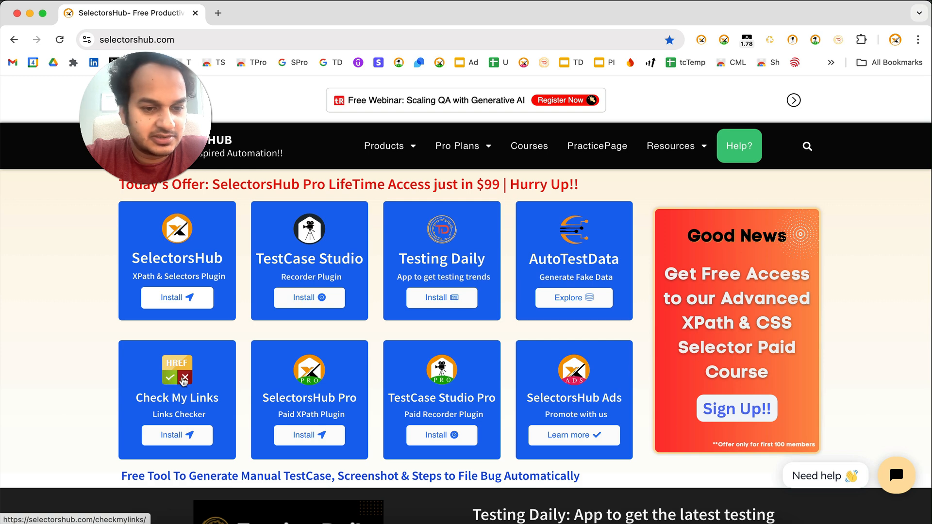
{"action": "left_click", "coordinate": [176, 397]}
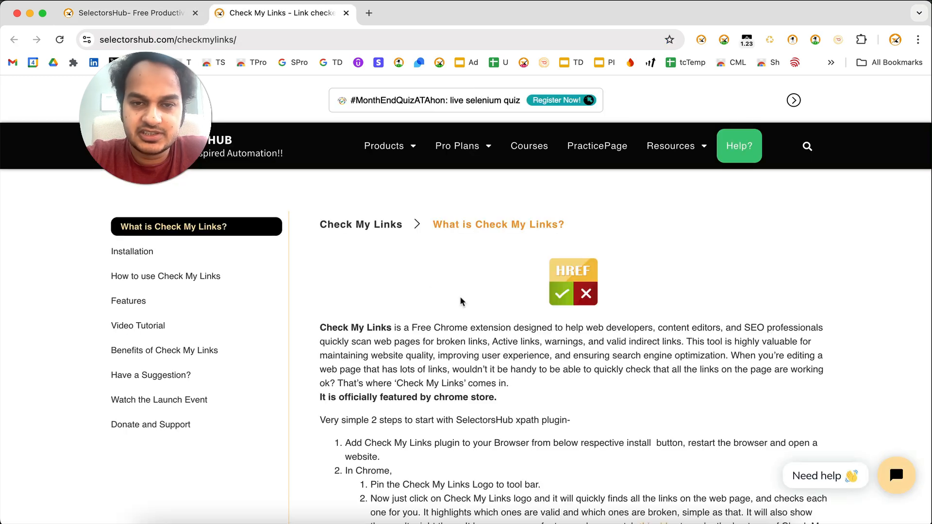
{"action": "scroll", "scroll_direction": "down", "scroll_amount": 3}
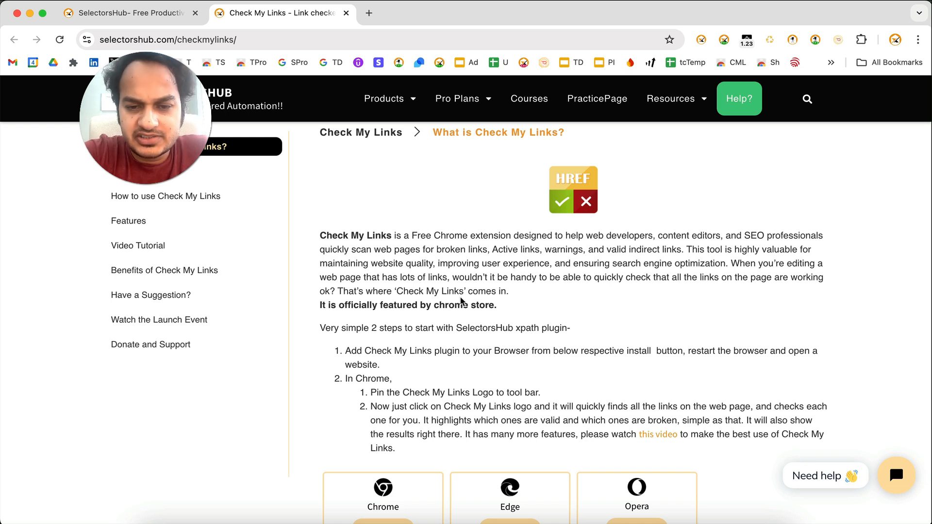
{"action": "scroll", "scroll_direction": "down", "scroll_amount": 3}
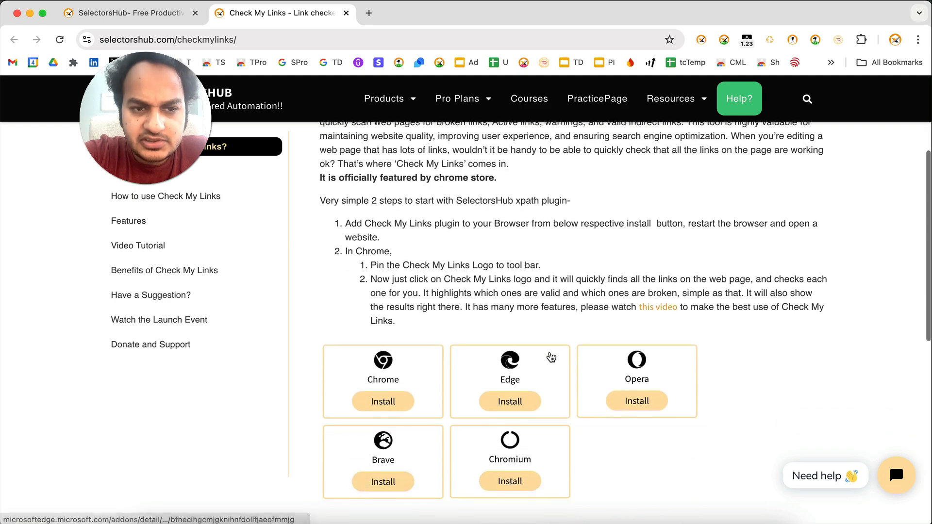
{"action": "scroll", "scroll_direction": "down", "scroll_amount": 3}
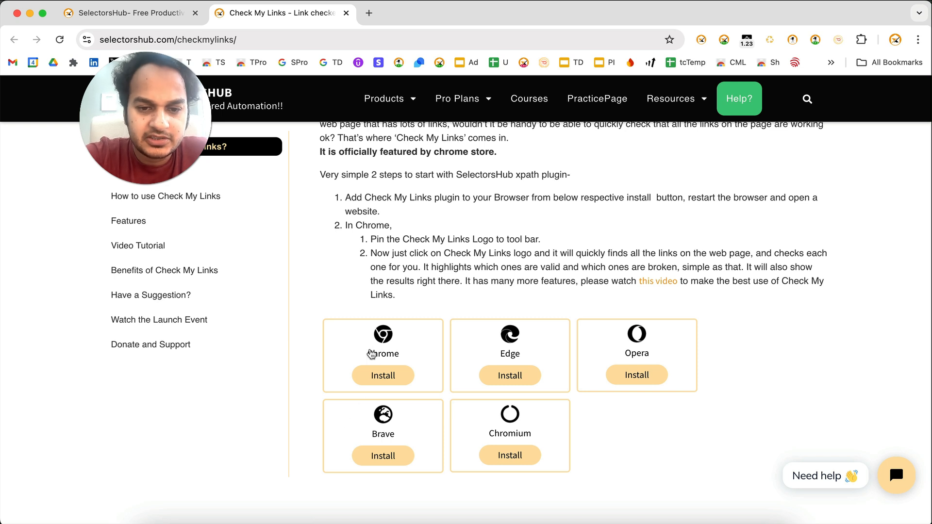
Install Check My Links from the Chrome Web Store, confirm it, and show the installed extensions list.
{"action": "left_click", "coordinate": [382, 375]}
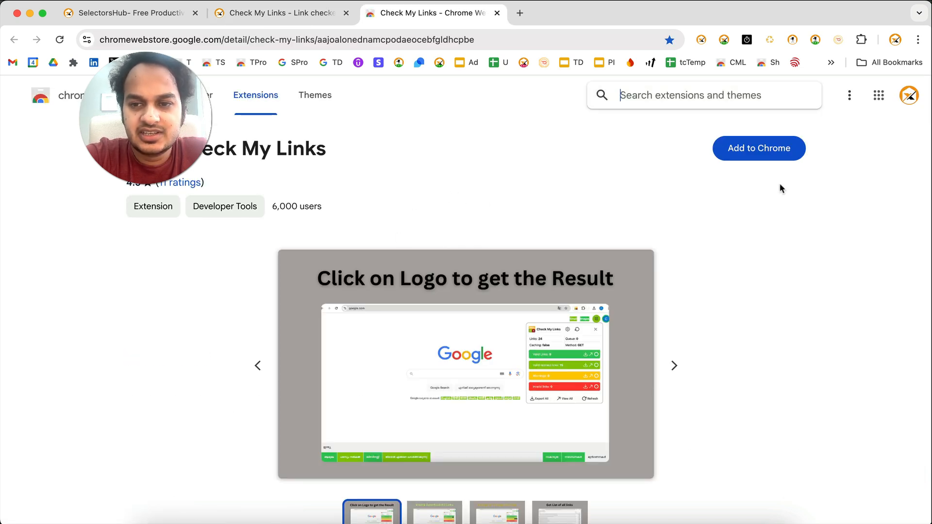
{"action": "mouse_move", "coordinate": [767, 149]}
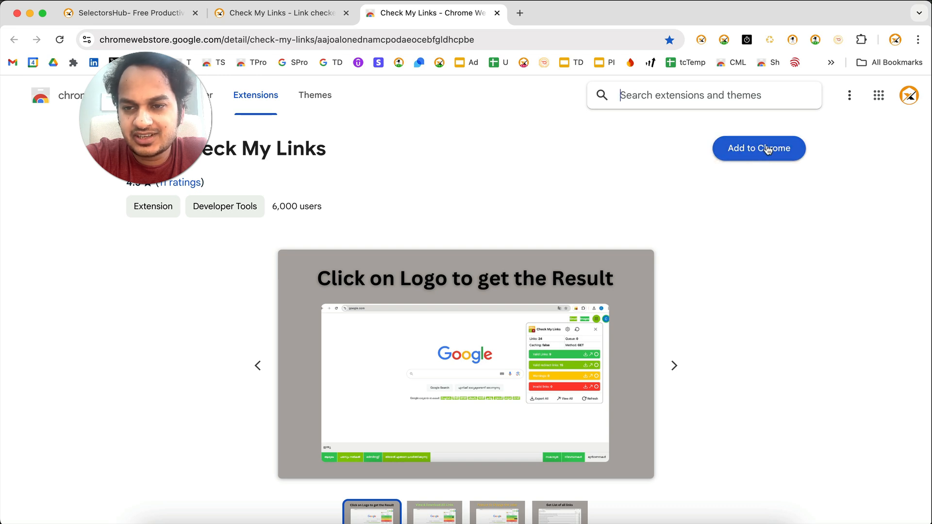
{"action": "left_click", "coordinate": [759, 148]}
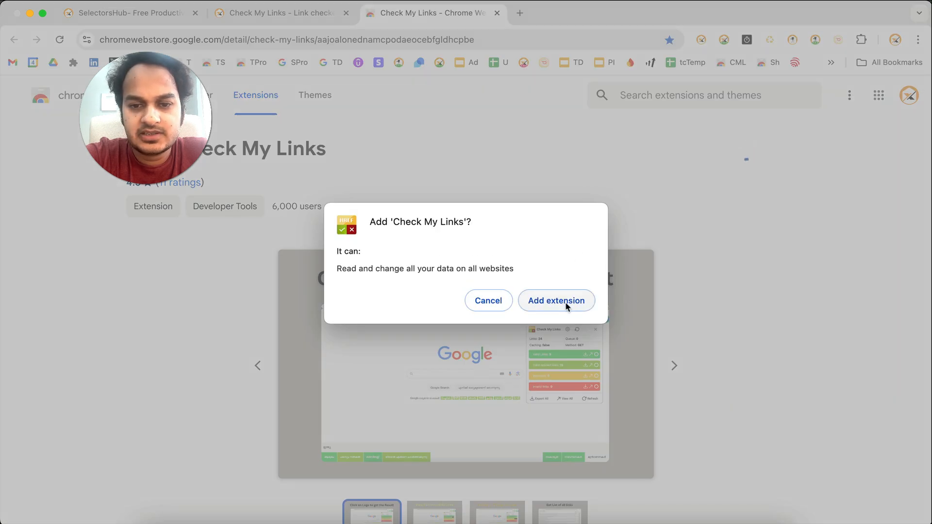
{"action": "left_click", "coordinate": [556, 300]}
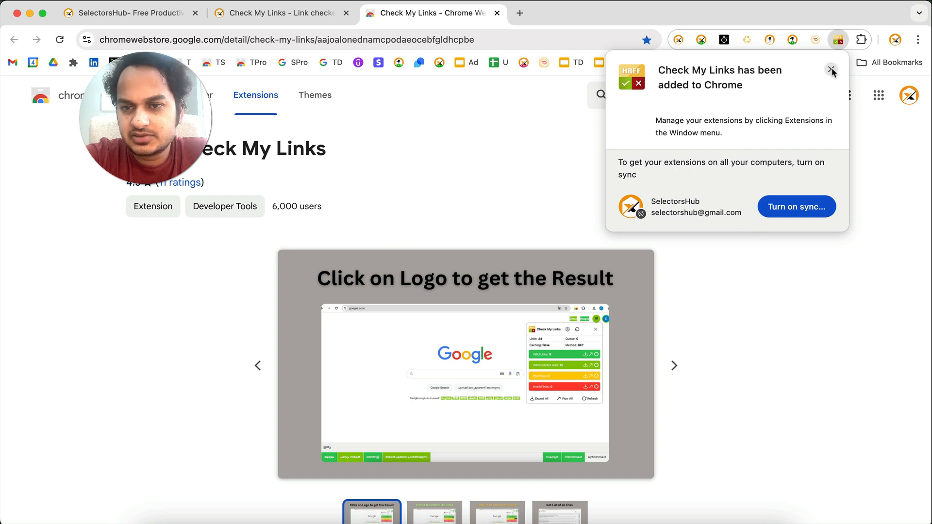
{"action": "left_click", "coordinate": [831, 70]}
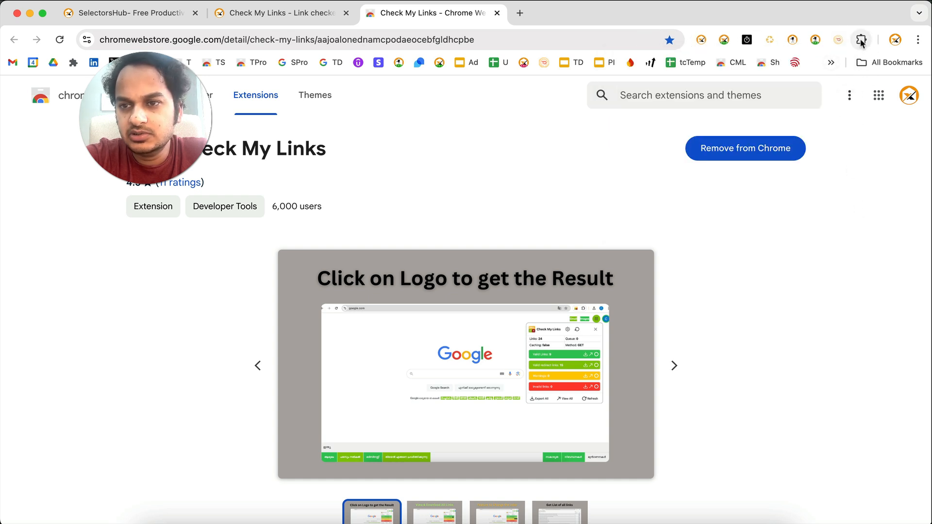
{"action": "mouse_move", "coordinate": [861, 39]}
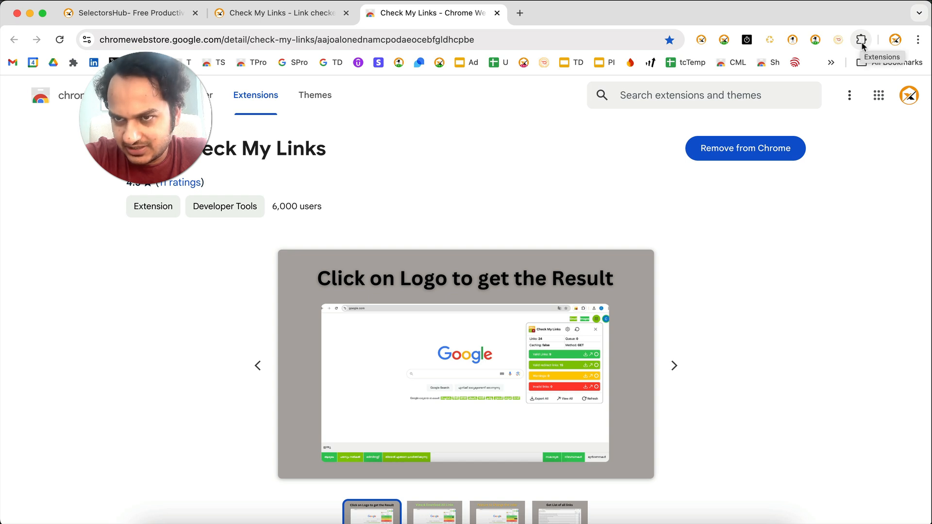
{"action": "left_click", "coordinate": [862, 40]}
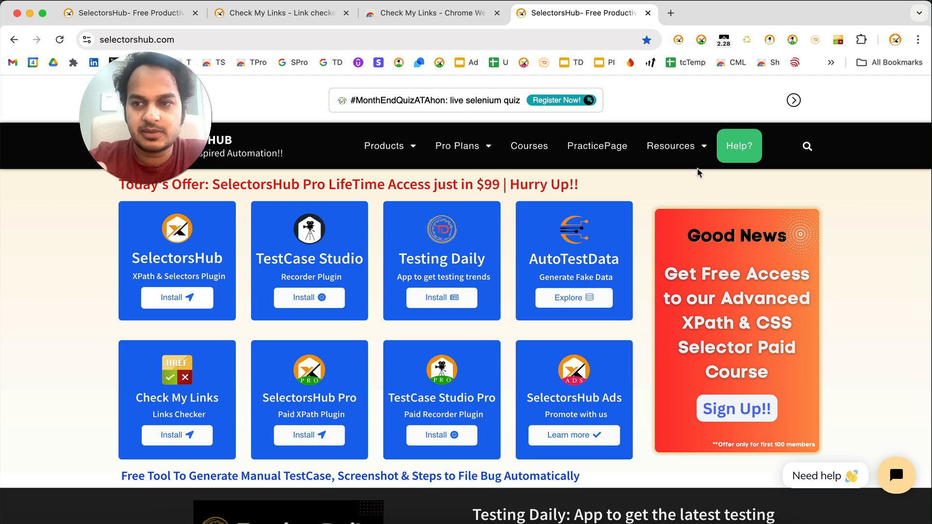
{"action": "mouse_move", "coordinate": [838, 40]}
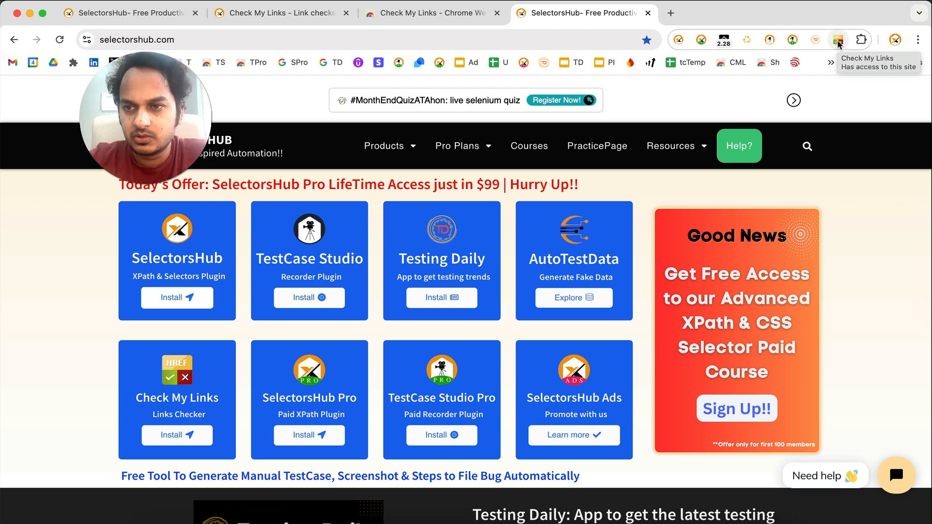
Scan the SelectorsHub home page, getting 232 links: 230 valid, 2 valid redirects, 0 invalid.
{"action": "left_click", "coordinate": [839, 39]}
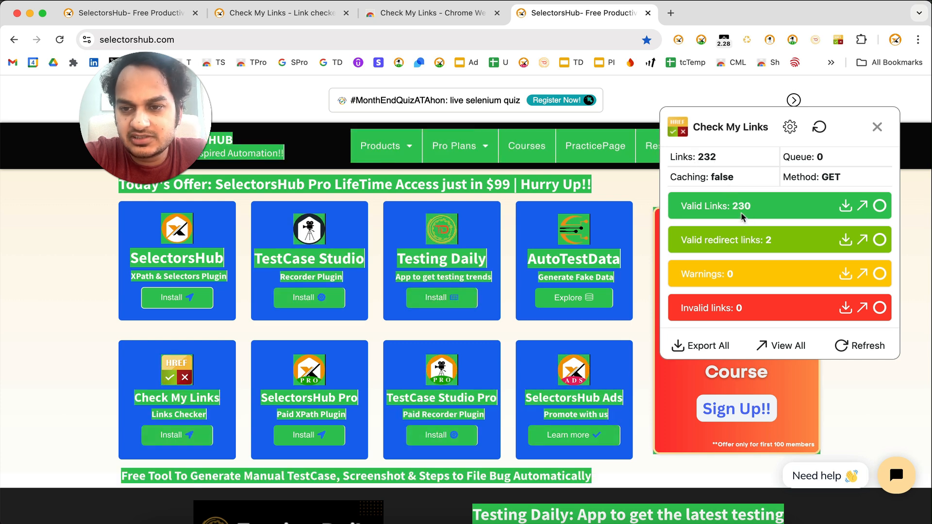
{"action": "mouse_move", "coordinate": [737, 208]}
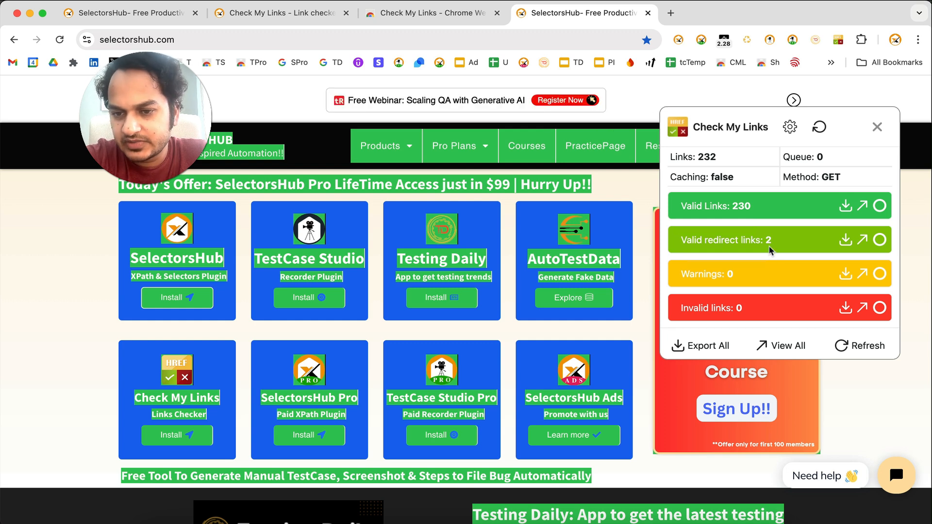
{"action": "mouse_move", "coordinate": [704, 308]}
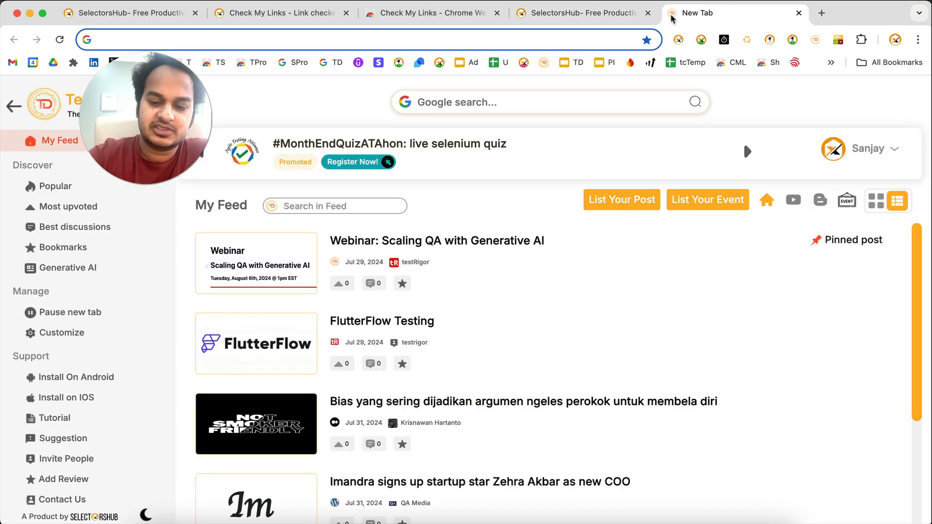
Go to linkedin.com/feed/ and scan it, getting 107 links: 90 valid, 6 redirects, 11 invalid.
{"action": "type", "text": "linkedin.com/feed/"}
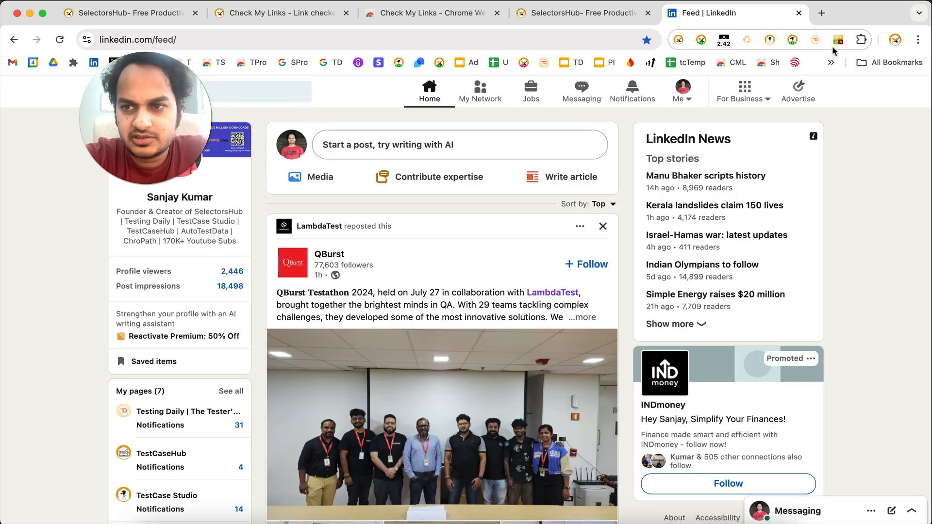
{"action": "left_click", "coordinate": [838, 40]}
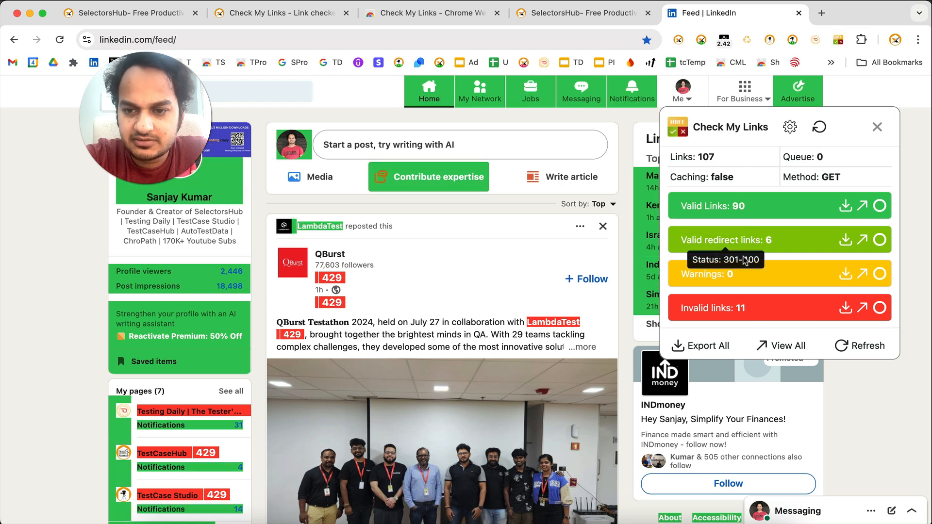
{"action": "mouse_move", "coordinate": [708, 218]}
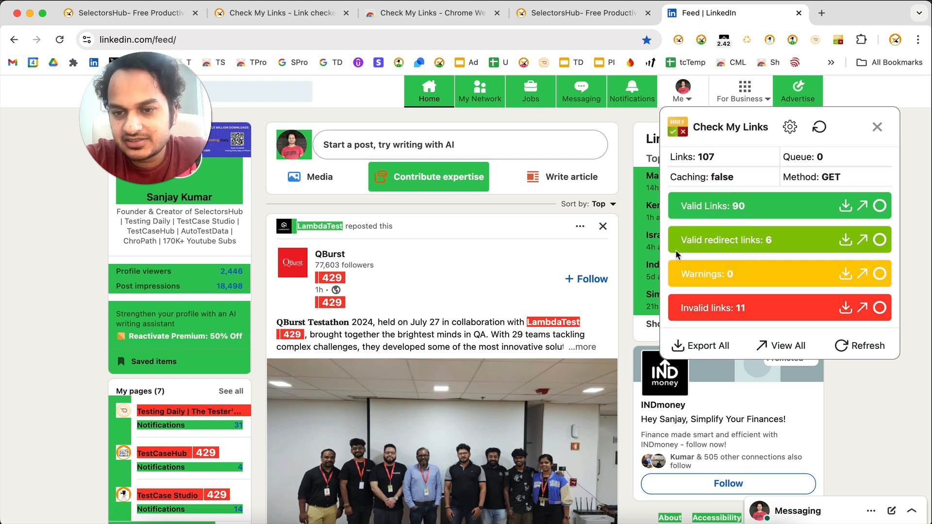
{"action": "mouse_move", "coordinate": [706, 274]}
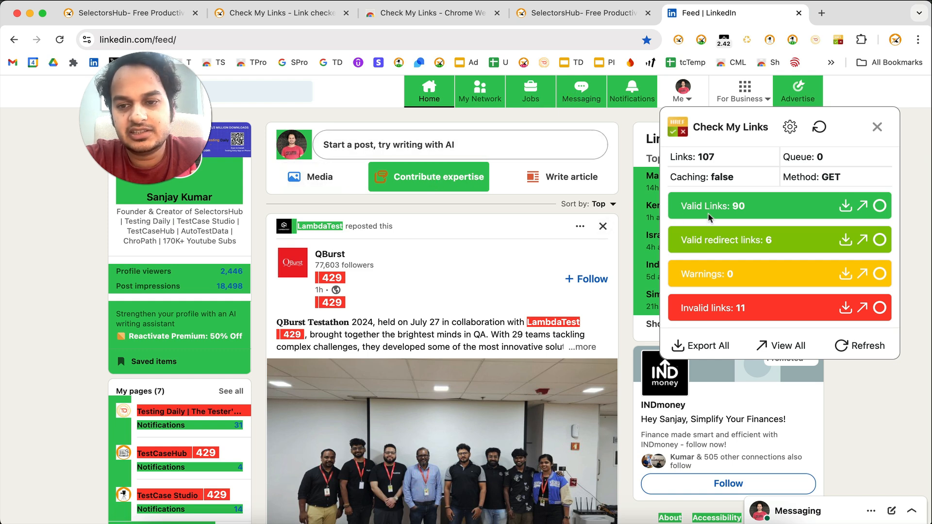
{"action": "mouse_move", "coordinate": [769, 240]}
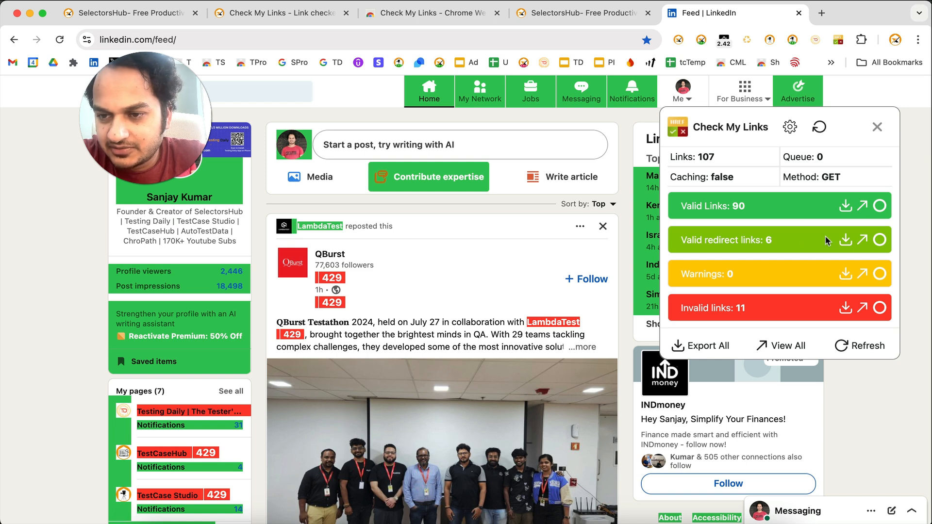
{"action": "mouse_move", "coordinate": [881, 240]}
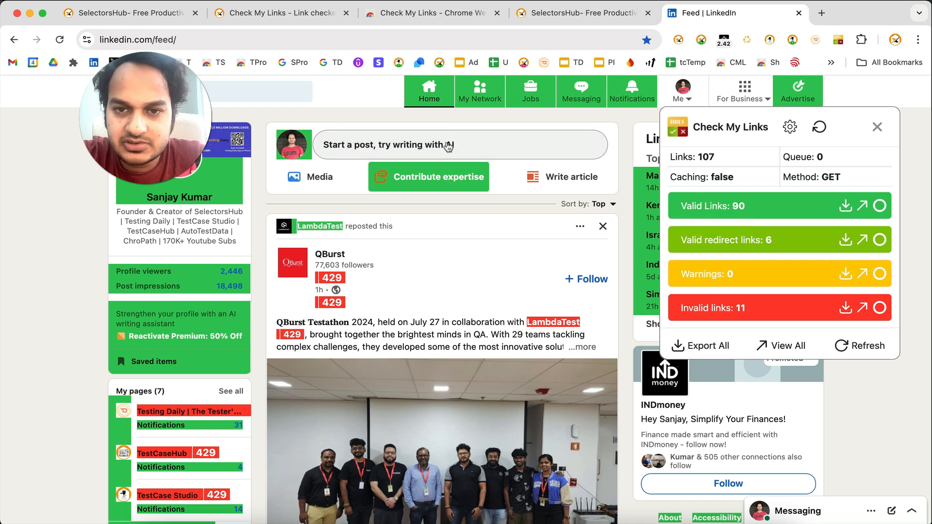
{"action": "left_click", "coordinate": [880, 206]}
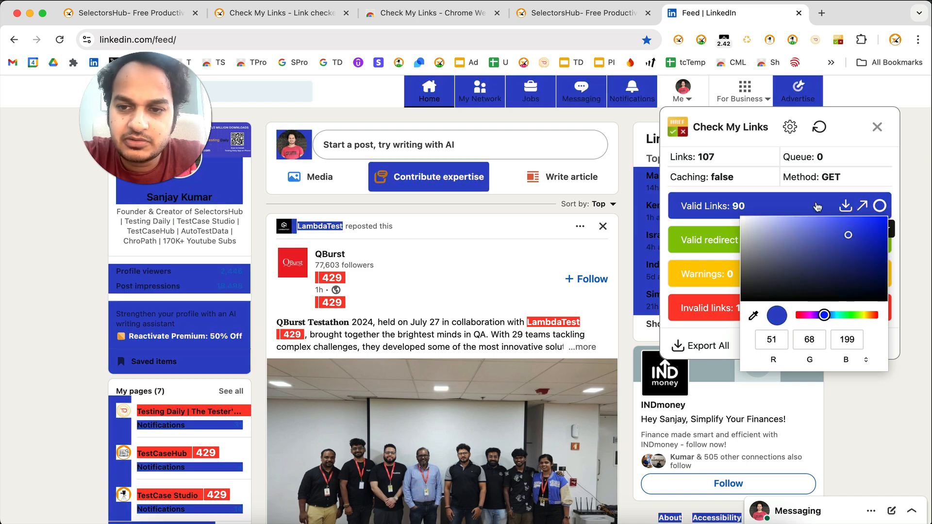
{"action": "mouse_move", "coordinate": [773, 193]}
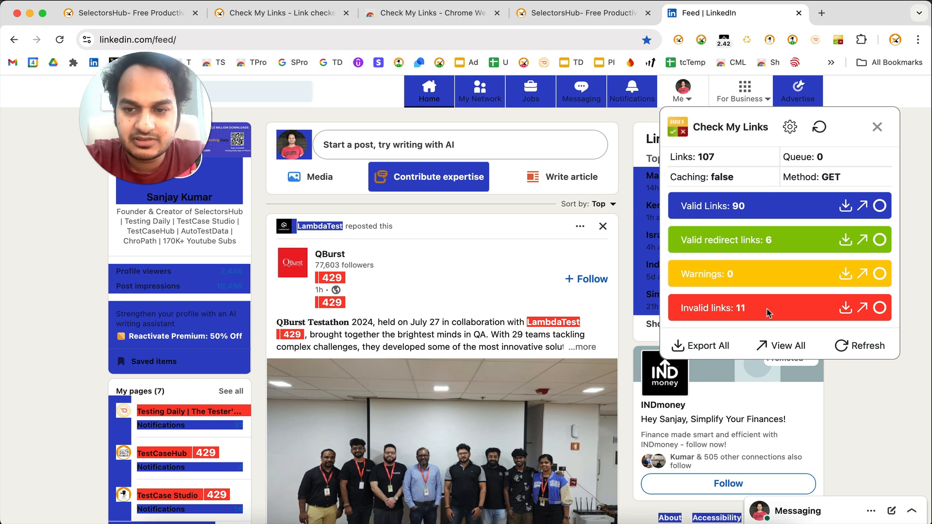
{"action": "mouse_move", "coordinate": [883, 308]}
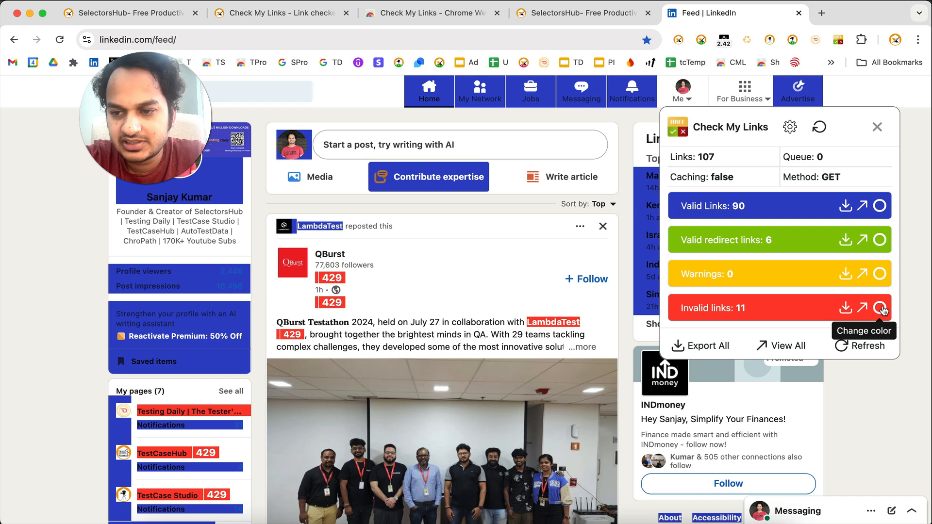
{"action": "left_click", "coordinate": [881, 308]}
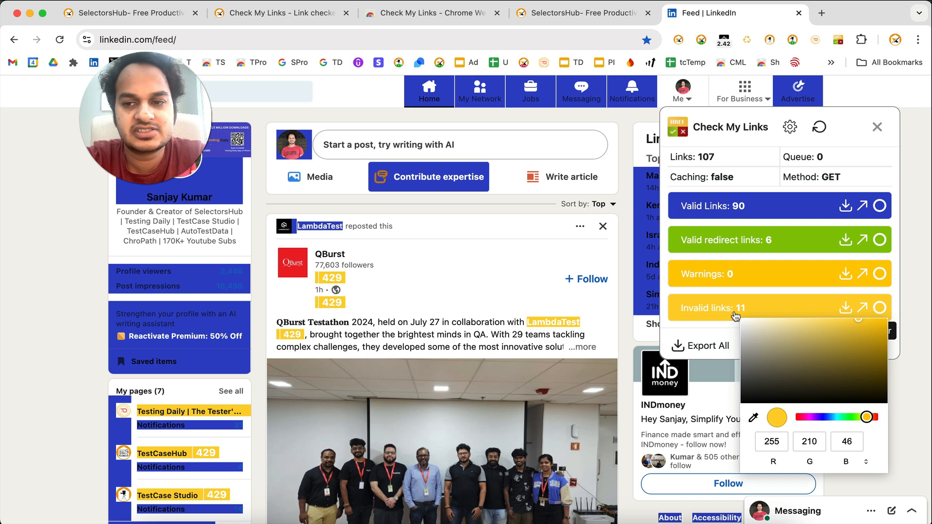
{"action": "mouse_move", "coordinate": [870, 394]}
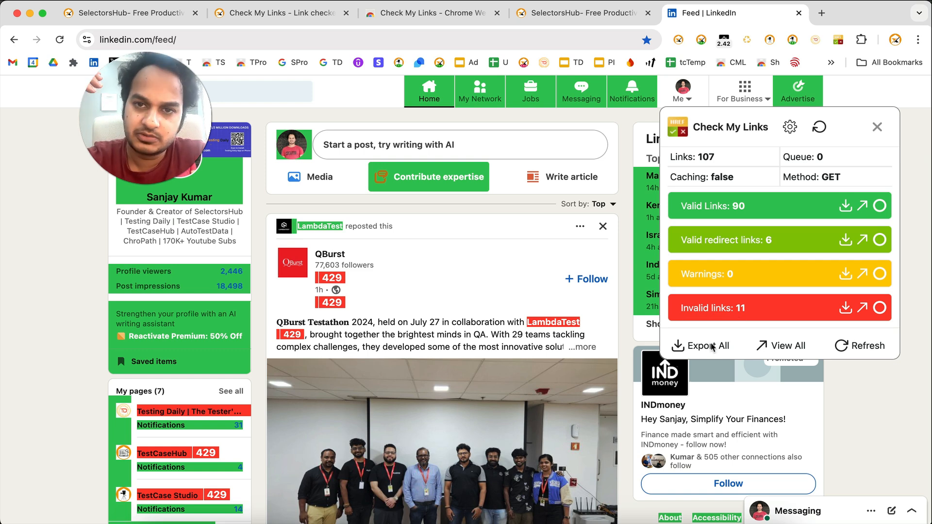
{"action": "mouse_move", "coordinate": [479, 92]}
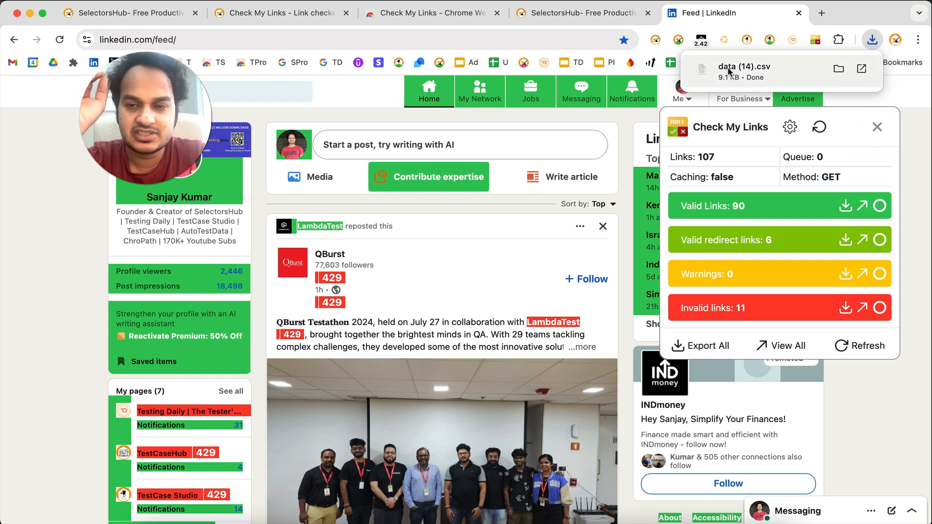
Show the options for the downloaded data (14).csv export in Chrome's downloads bubble.
{"action": "right_click", "coordinate": [740, 70]}
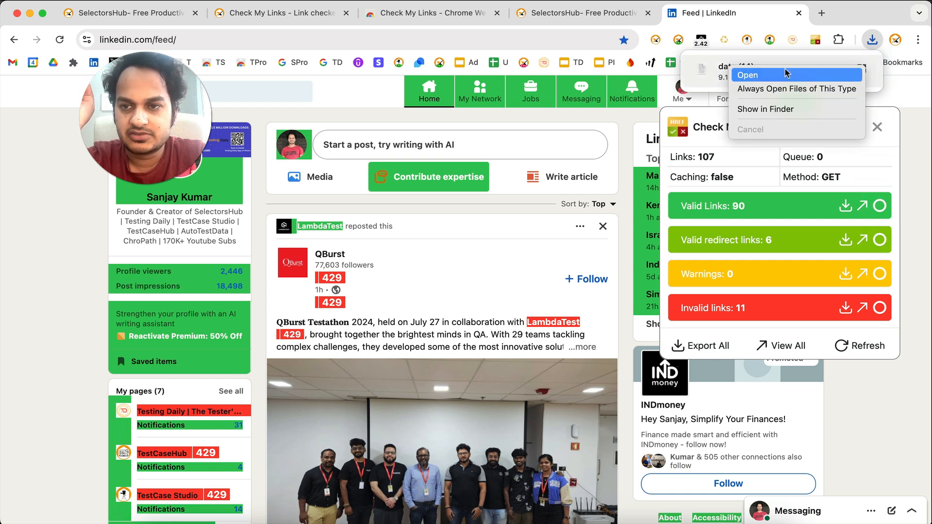
{"action": "mouse_move", "coordinate": [790, 290]}
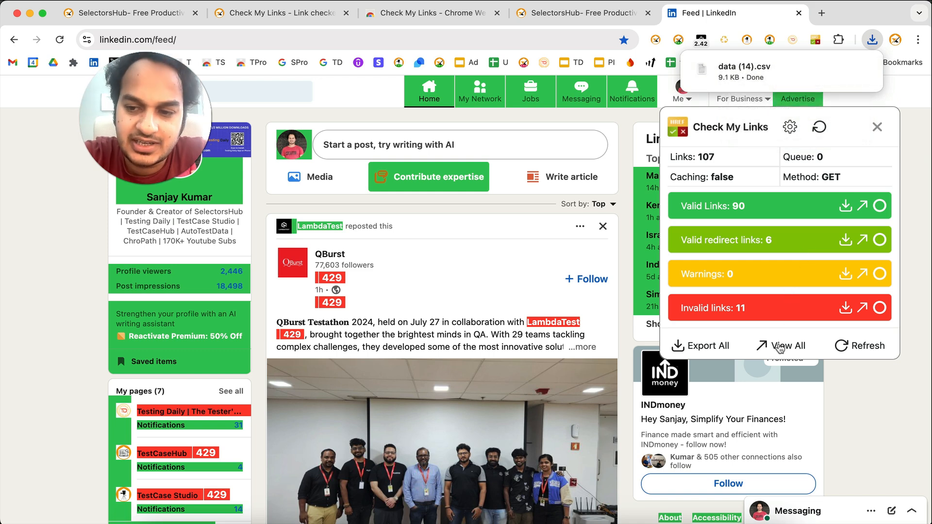
View the full table of all scanned LinkedIn links with their status codes.
{"action": "left_click", "coordinate": [787, 346]}
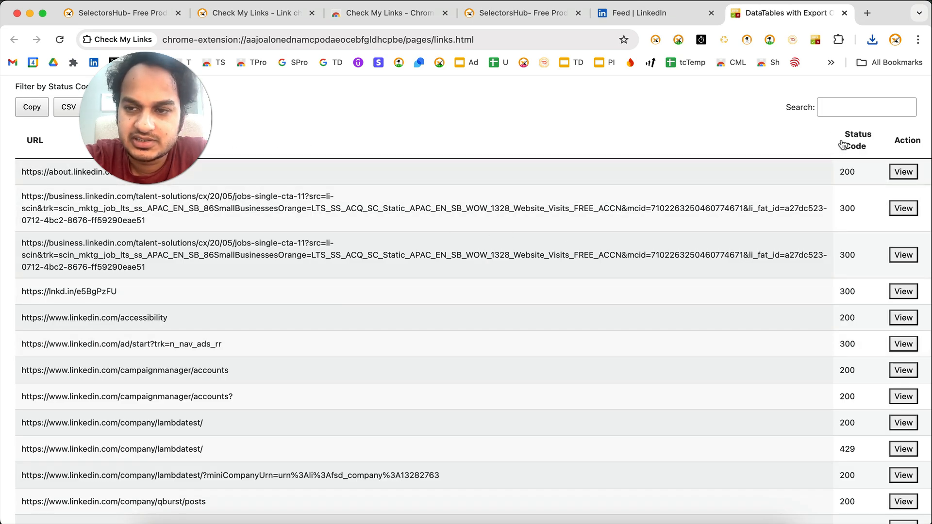
{"action": "mouse_move", "coordinate": [280, 184]}
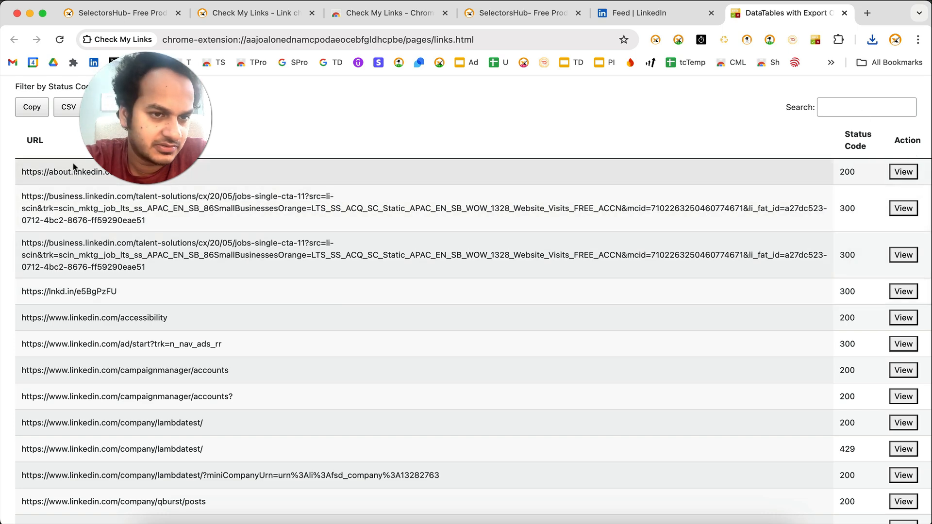
{"action": "scroll", "scroll_direction": "down", "scroll_amount": 3}
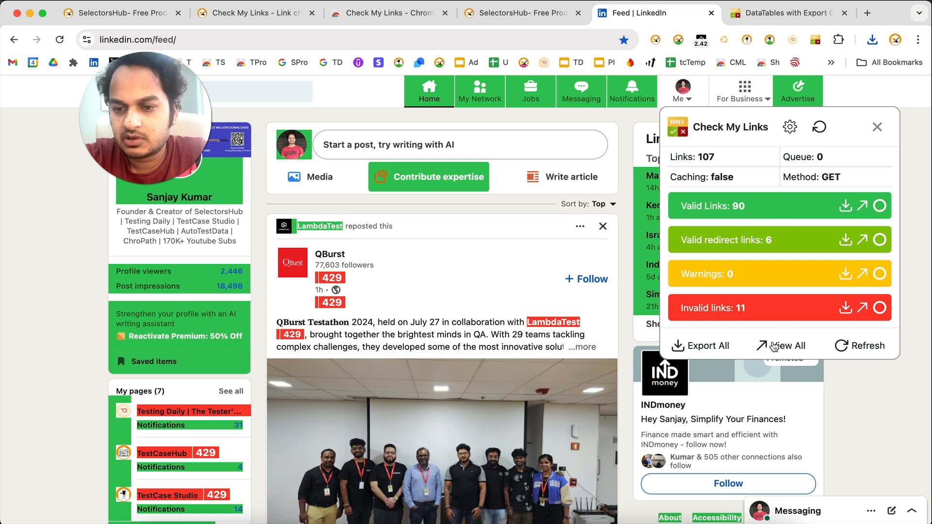
{"action": "mouse_move", "coordinate": [853, 206]}
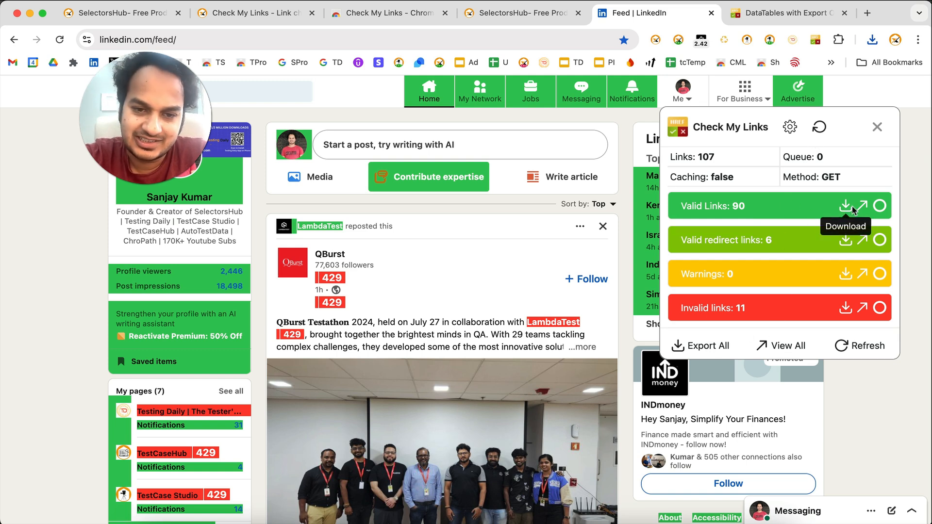
{"action": "mouse_move", "coordinate": [847, 309]}
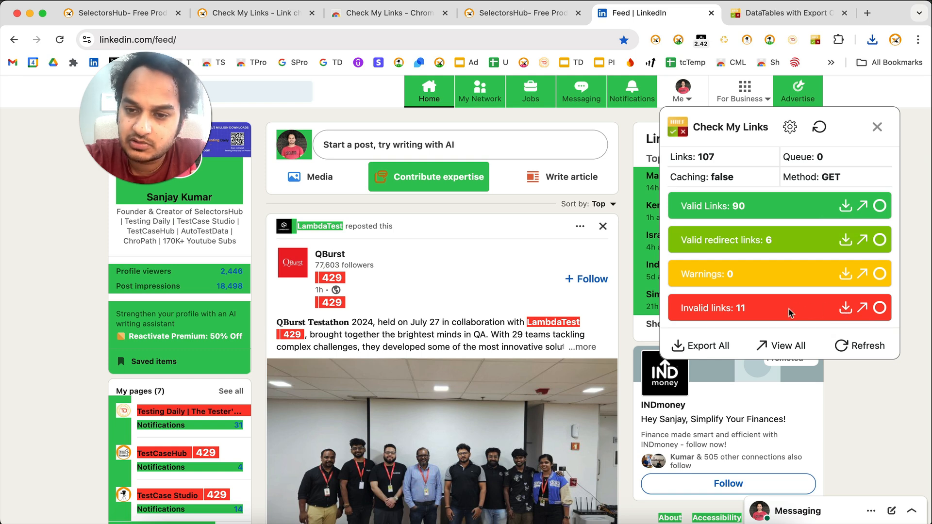
{"action": "mouse_move", "coordinate": [863, 308]}
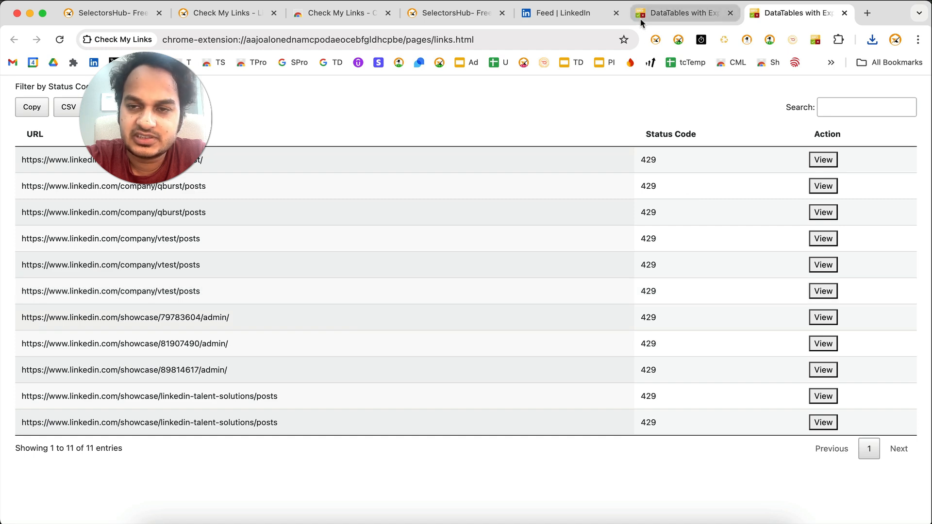
Leave the 11 invalid-links (status 429) table, returning via the full table to the LinkedIn feed.
{"action": "left_click", "coordinate": [563, 13]}
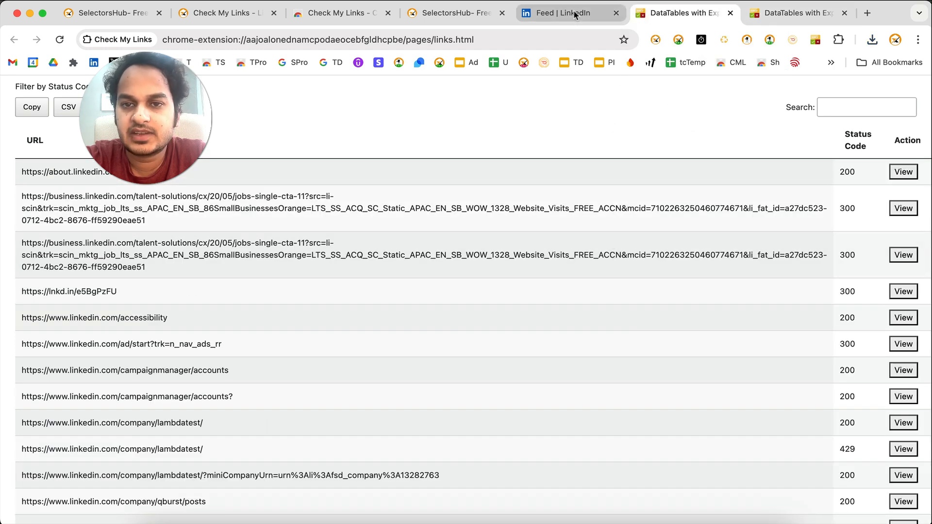
{"action": "left_click", "coordinate": [556, 13]}
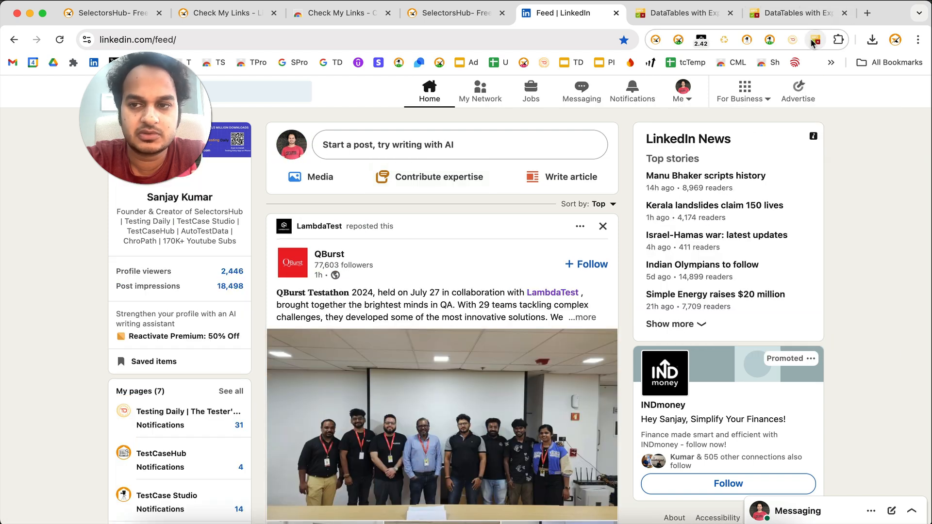
Rerun the LinkedIn feed scan, now reporting 184 links with 124 valid and 70 invalid.
{"action": "left_click", "coordinate": [817, 38]}
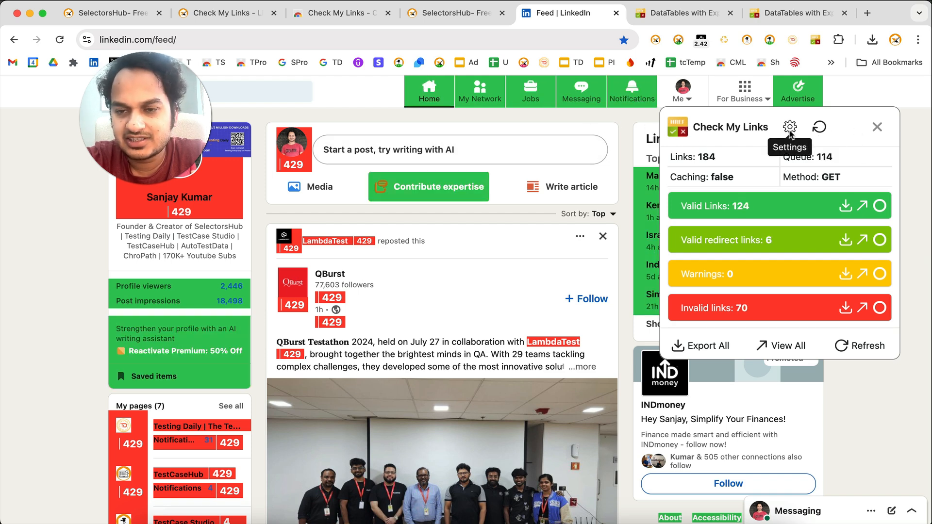
Review the options page's excluded ad domains, GET request method choices and AutoCheck, then show the invalid links table.
{"action": "left_click", "coordinate": [790, 126]}
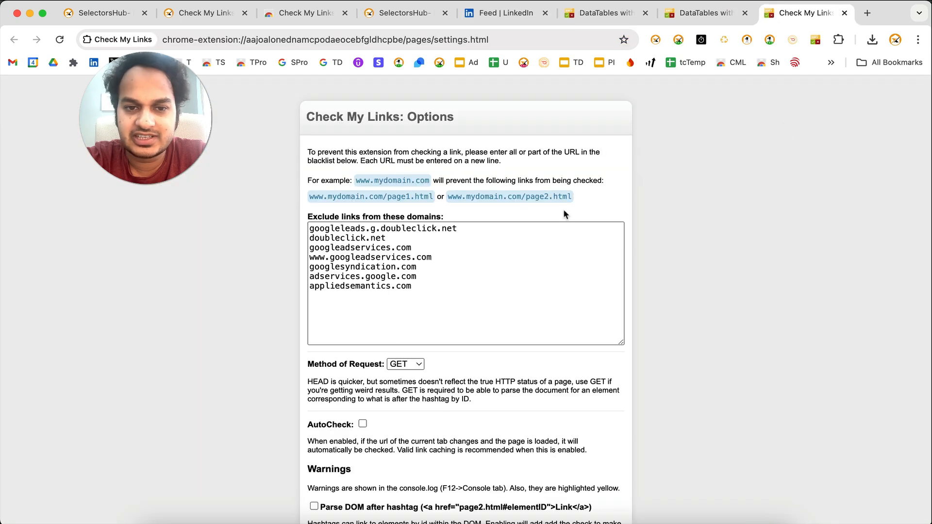
{"action": "scroll", "scroll_direction": "down", "scroll_amount": 3}
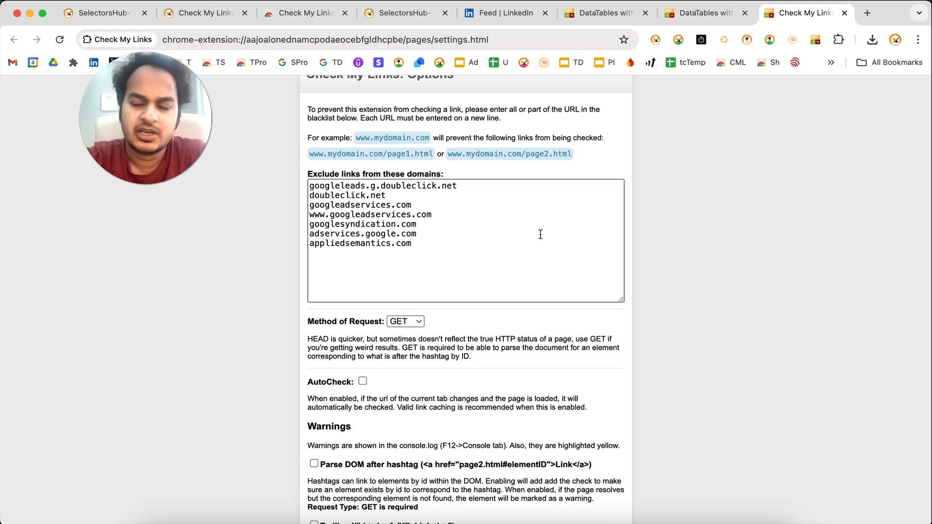
{"action": "mouse_move", "coordinate": [444, 294]}
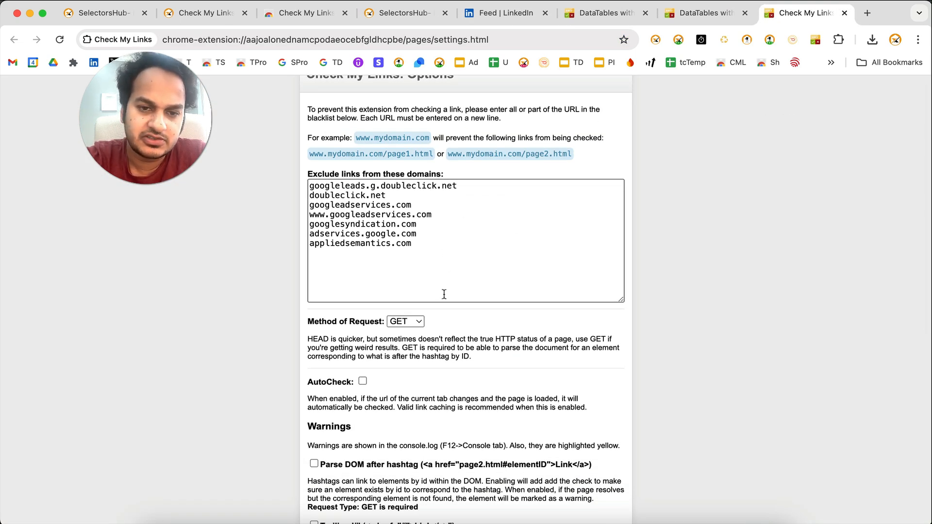
{"action": "scroll", "scroll_direction": "down", "scroll_amount": 3}
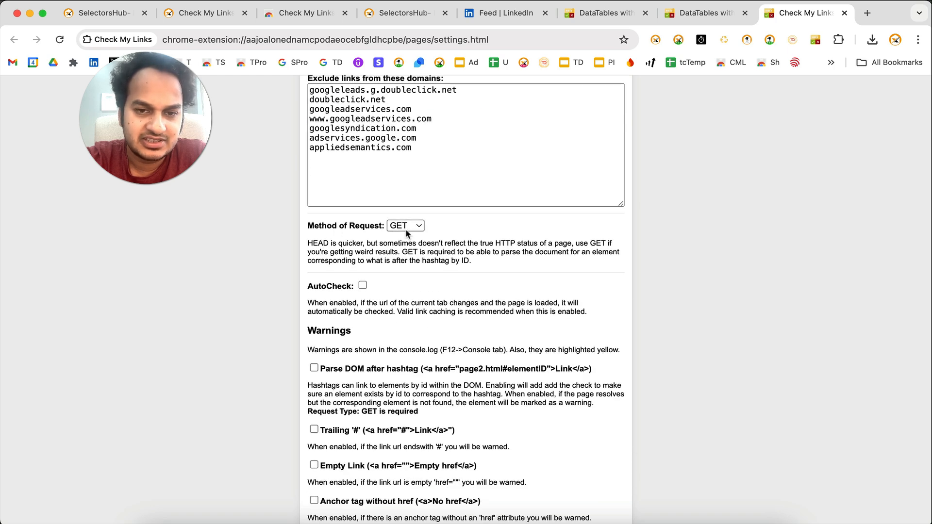
{"action": "left_click", "coordinate": [405, 226]}
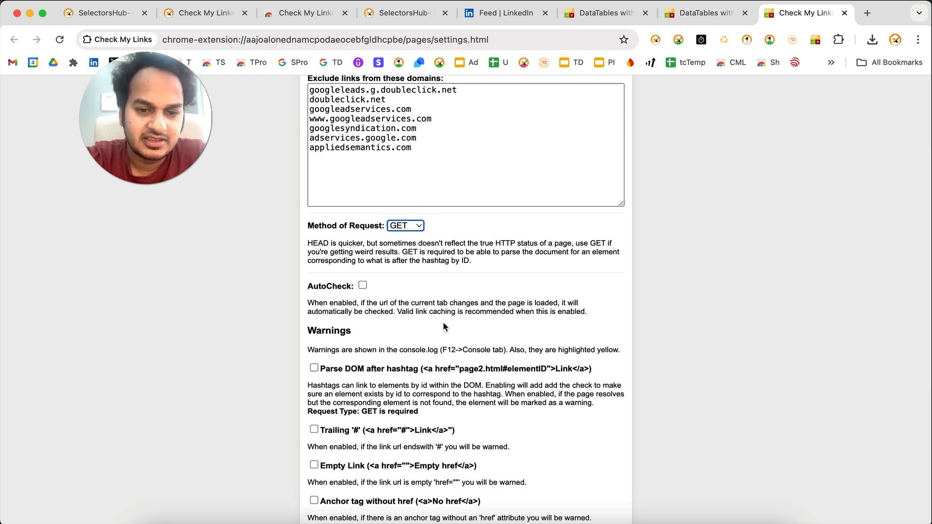
{"action": "scroll", "scroll_direction": "down", "scroll_amount": 3}
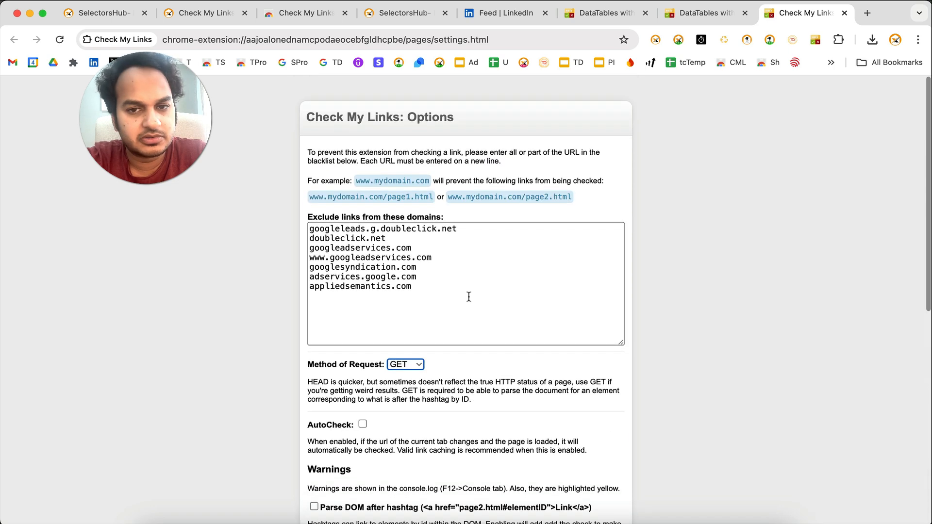
{"action": "left_click", "coordinate": [701, 13]}
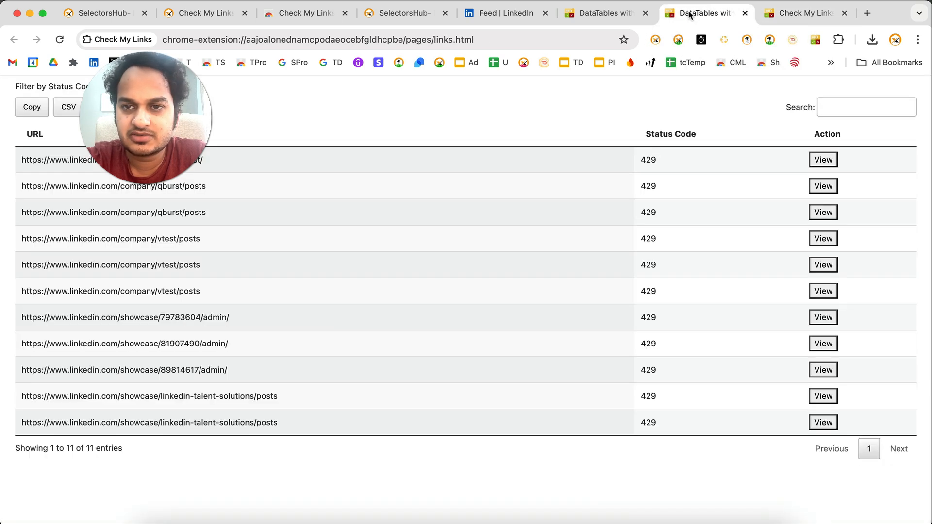
Return to the LinkedIn feed and close the results panel, clearing the link highlights.
{"action": "left_click", "coordinate": [600, 12]}
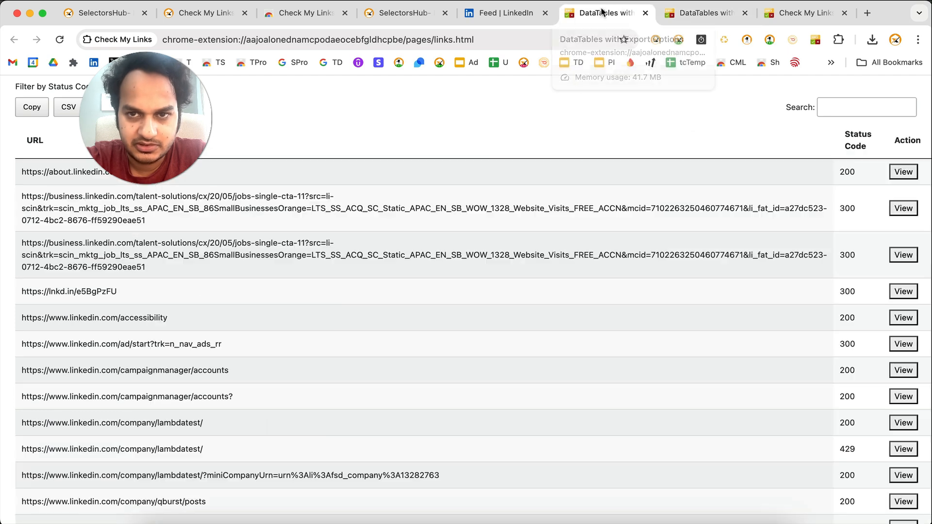
{"action": "left_click", "coordinate": [504, 12]}
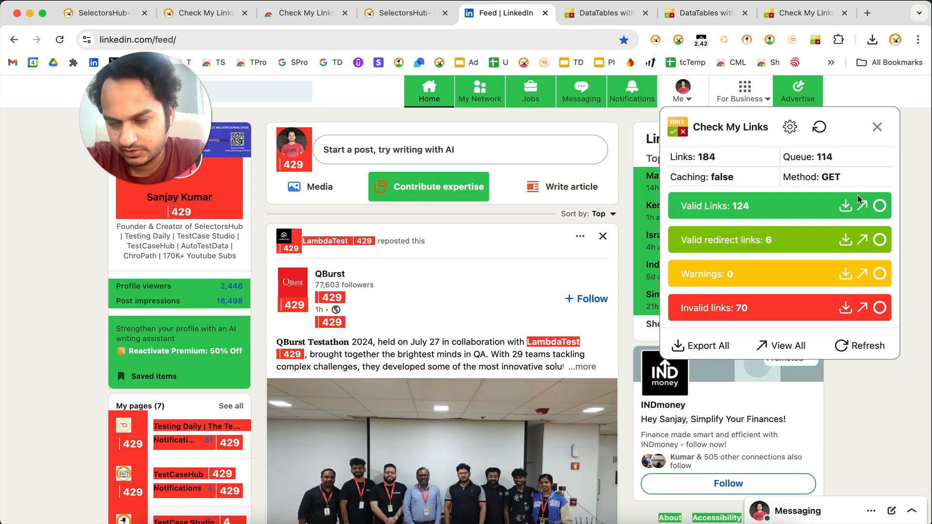
{"action": "mouse_move", "coordinate": [563, 210]}
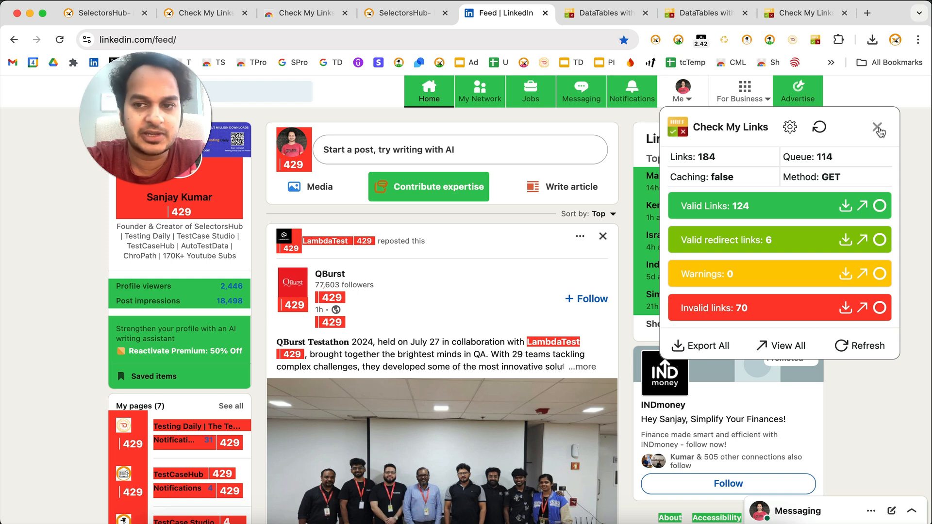
{"action": "left_click", "coordinate": [879, 128]}
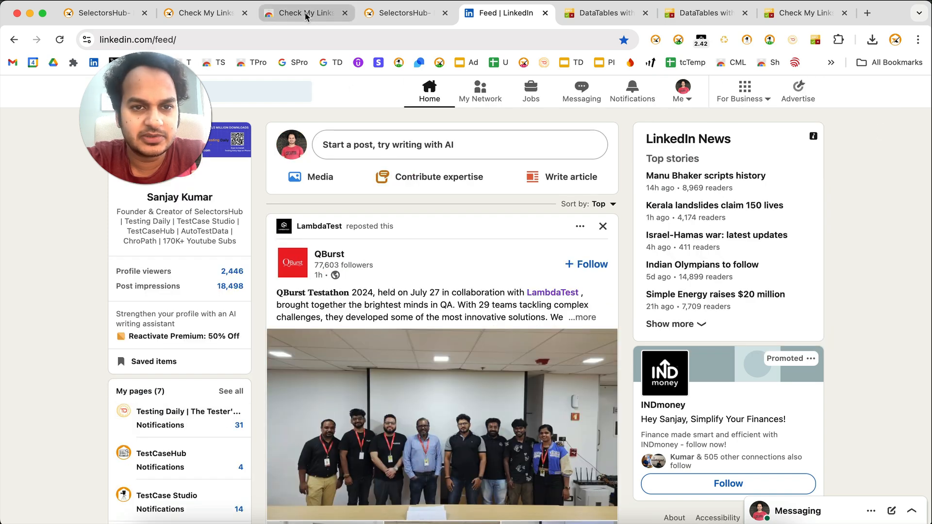
View the Check My Links store listing showing it installed with 6,000 users.
{"action": "left_click", "coordinate": [303, 13]}
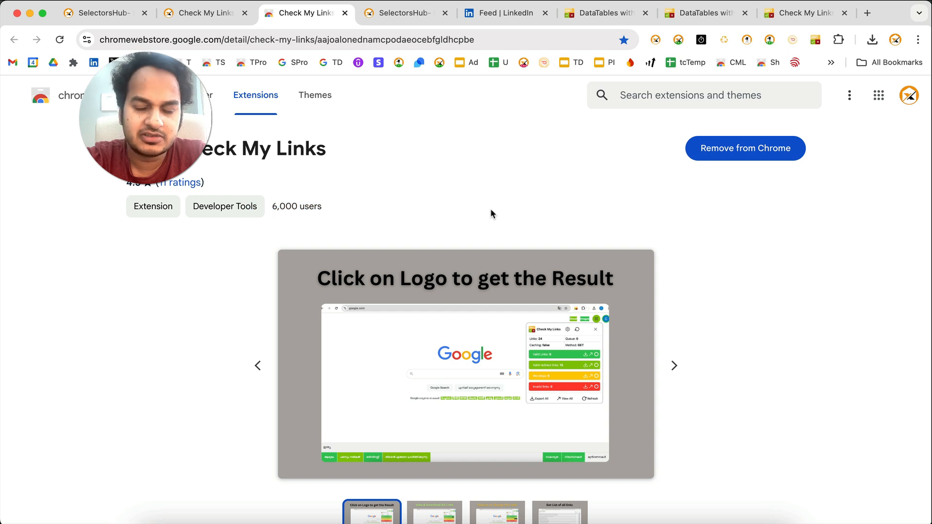
{"action": "mouse_move", "coordinate": [805, 366]}
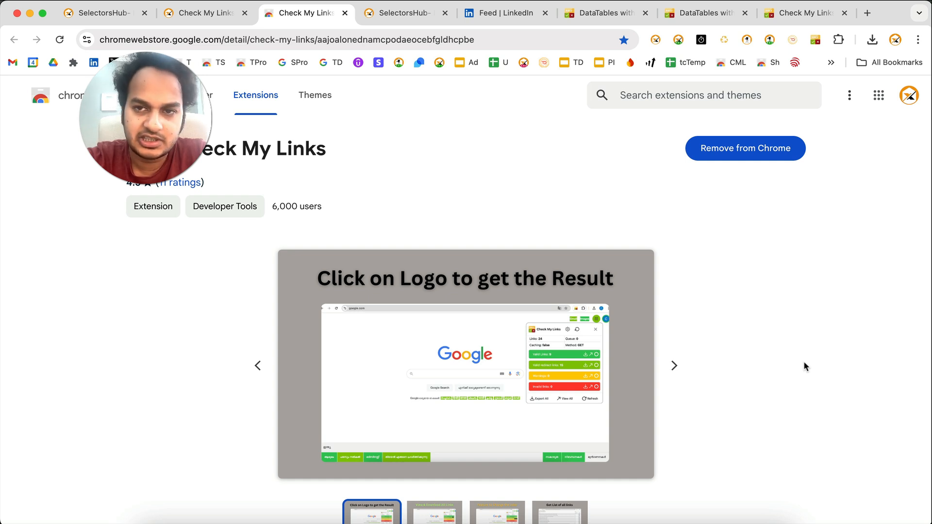
{"action": "mouse_move", "coordinate": [412, 172]}
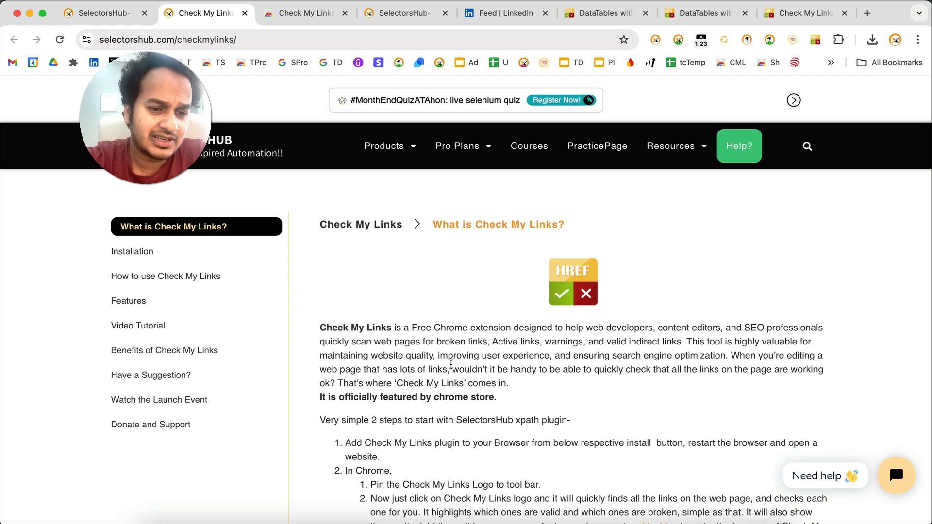
Browse the docs sidebar through Have a Suggestion?, What is Check My Links?, and Installation.
{"action": "left_click", "coordinate": [151, 375]}
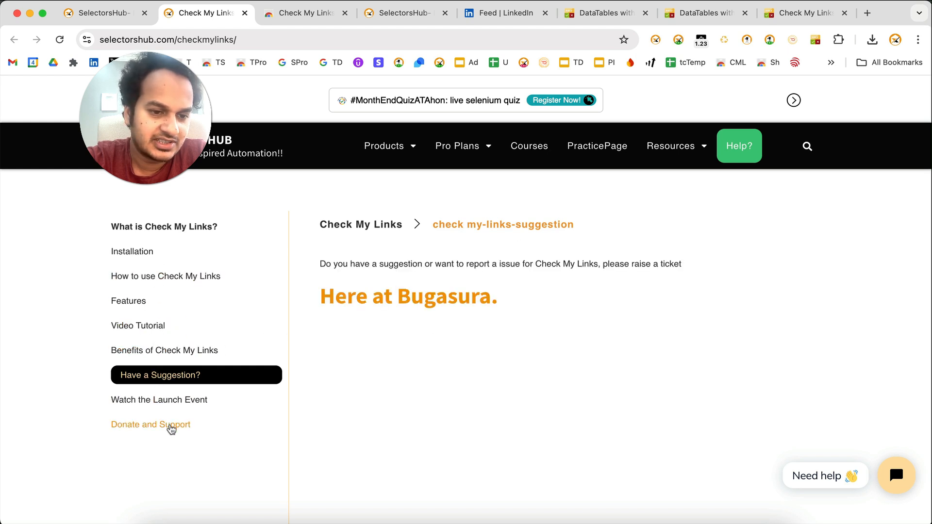
{"action": "mouse_move", "coordinate": [165, 276]}
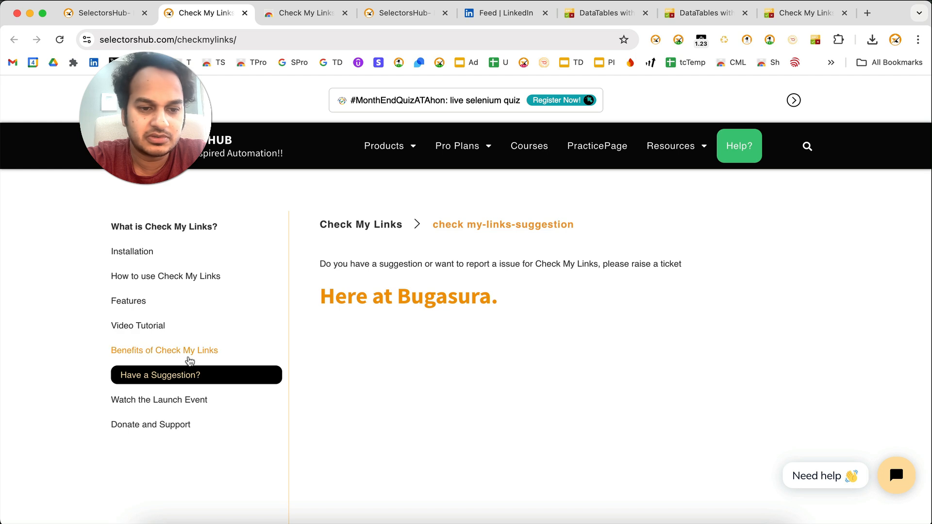
{"action": "mouse_move", "coordinate": [281, 265]}
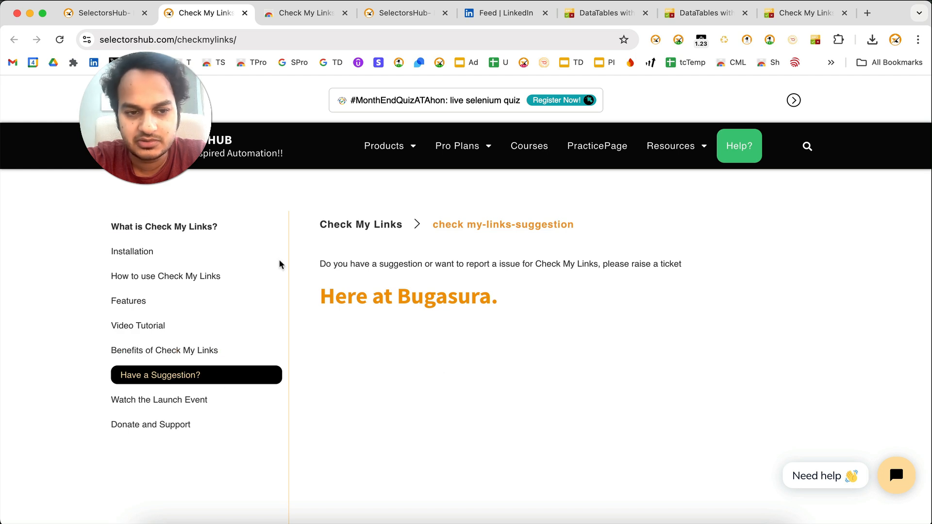
{"action": "left_click", "coordinate": [163, 226]}
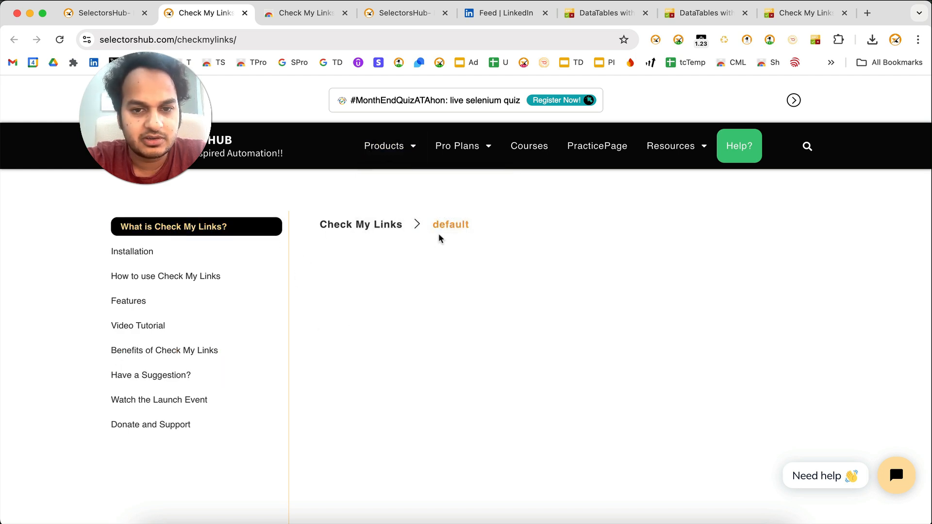
{"action": "left_click", "coordinate": [132, 251]}
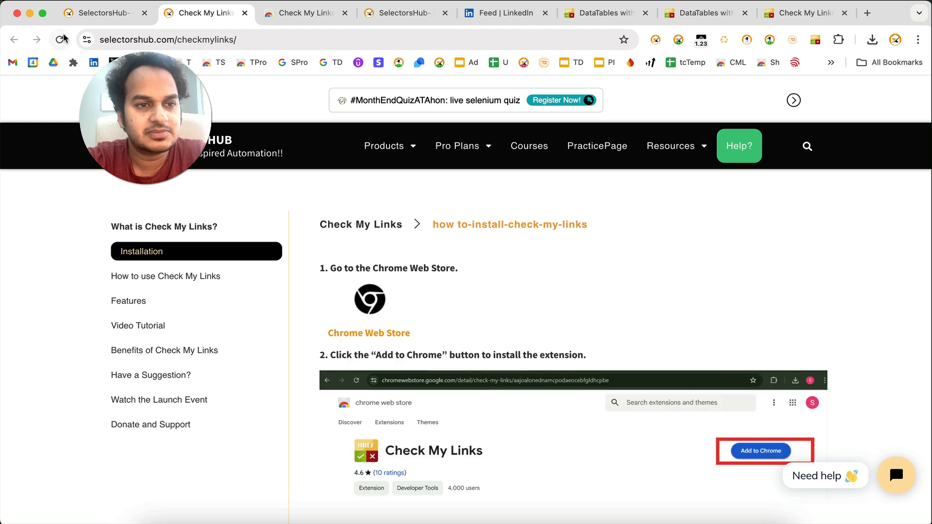